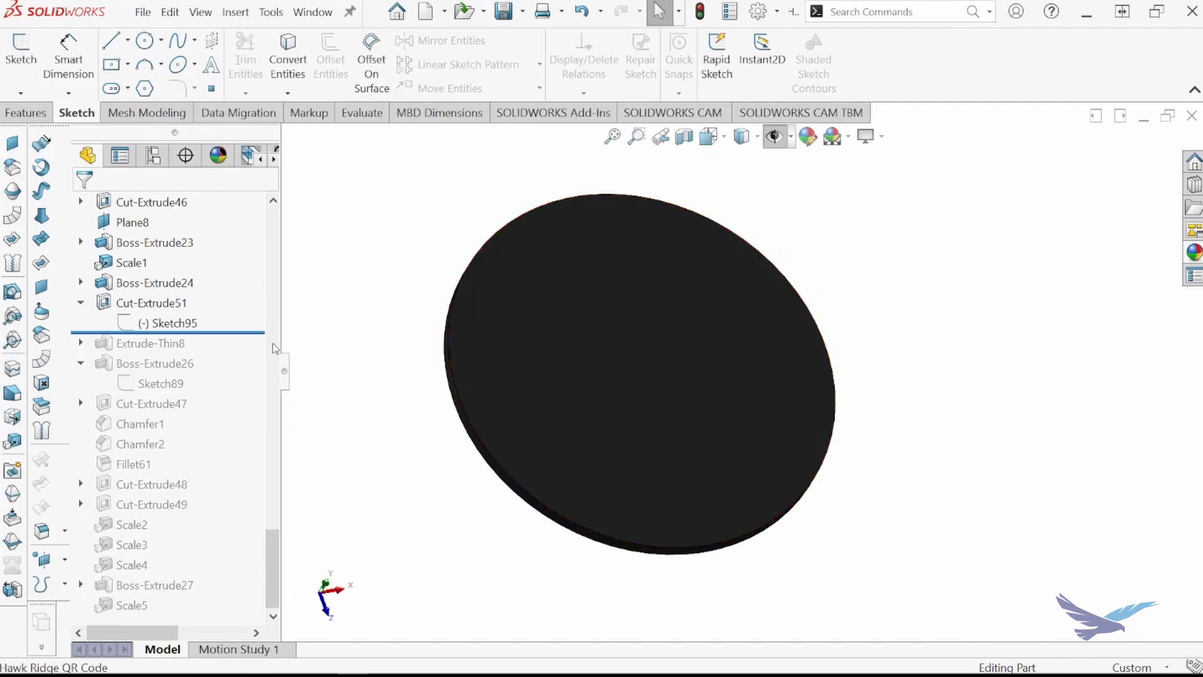
# - Roll the disc's feature history forward to Fillet61, then bring up Part2 with the QR code Sketch2
pyautogui.click(151, 343)
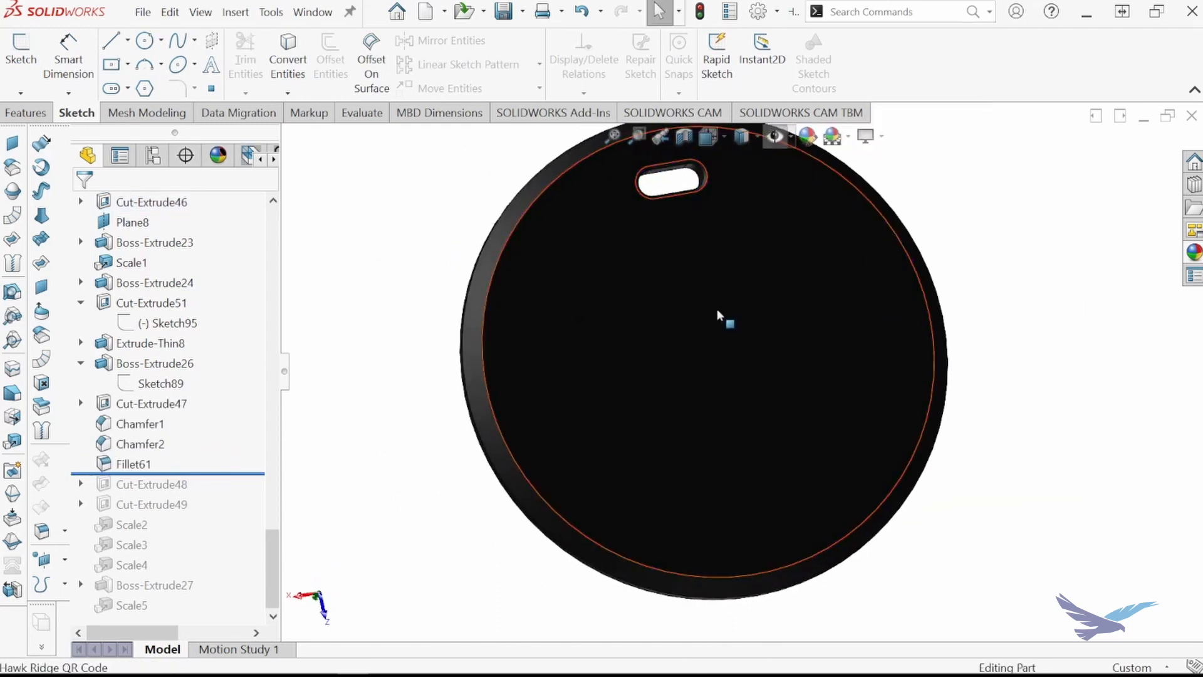
pyautogui.click(151, 202)
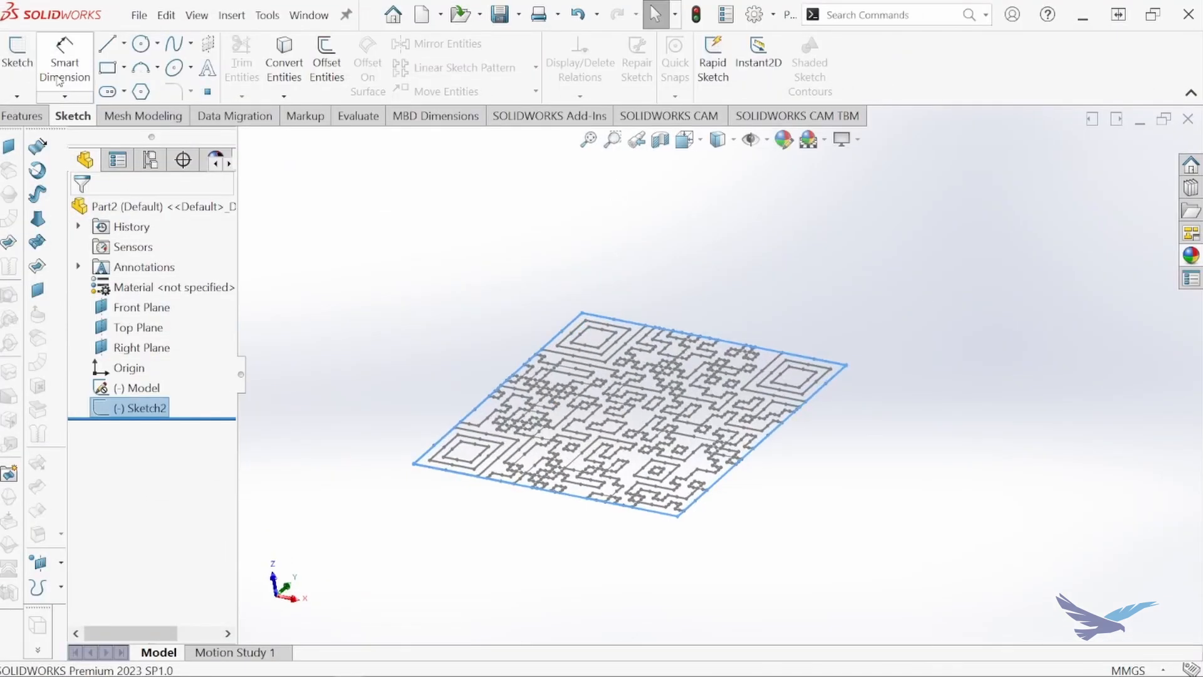
# - Extrude Sketch2 as a Blind 1.00 mm boss to form the QR code base plate
pyautogui.click(25, 57)
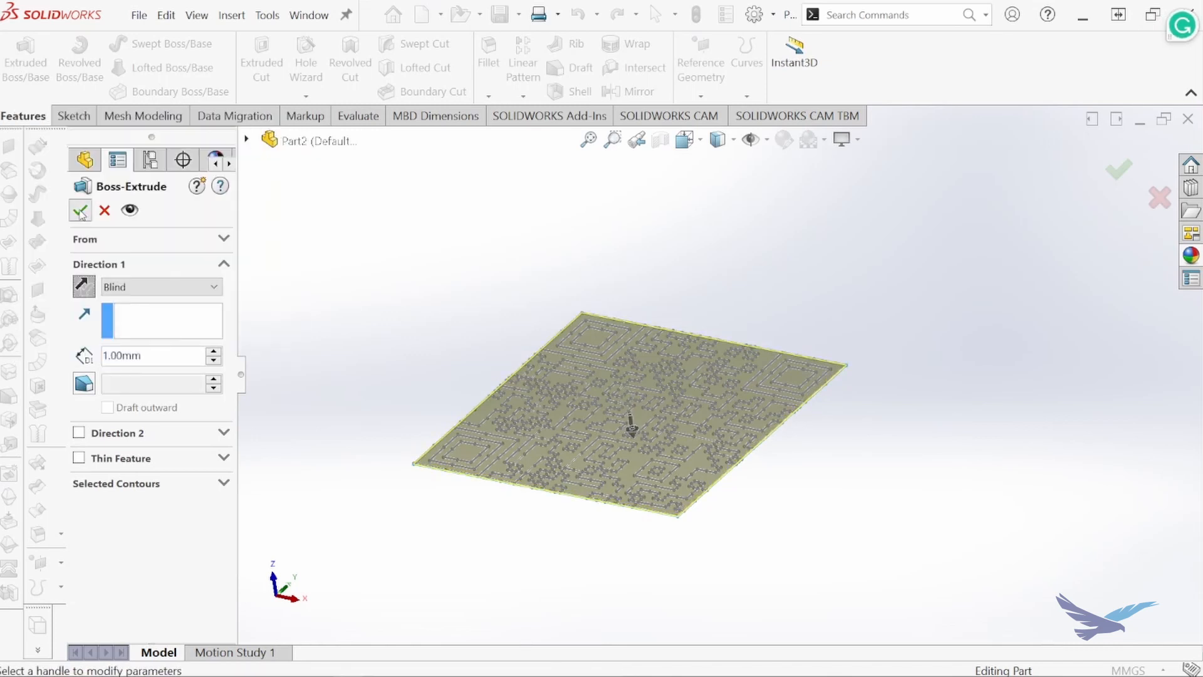
pyautogui.click(80, 209)
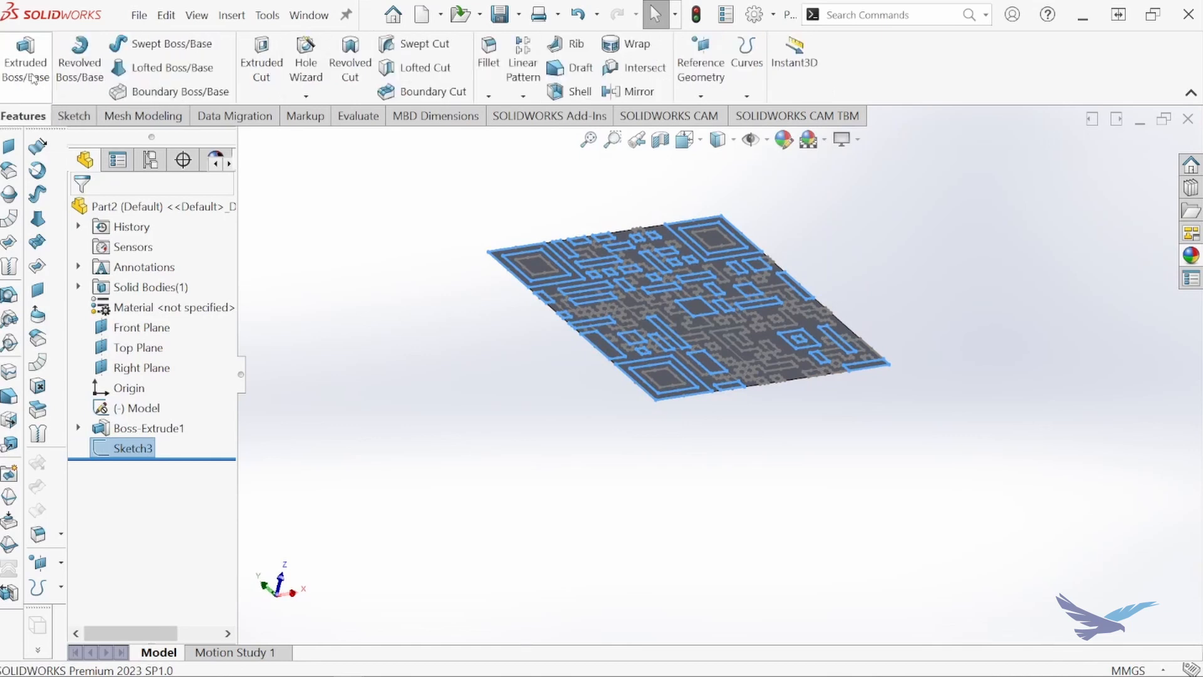
# - Extrude Sketch3's square modules 5 mm with Merge result to raise the QR pattern
pyautogui.click(25, 61)
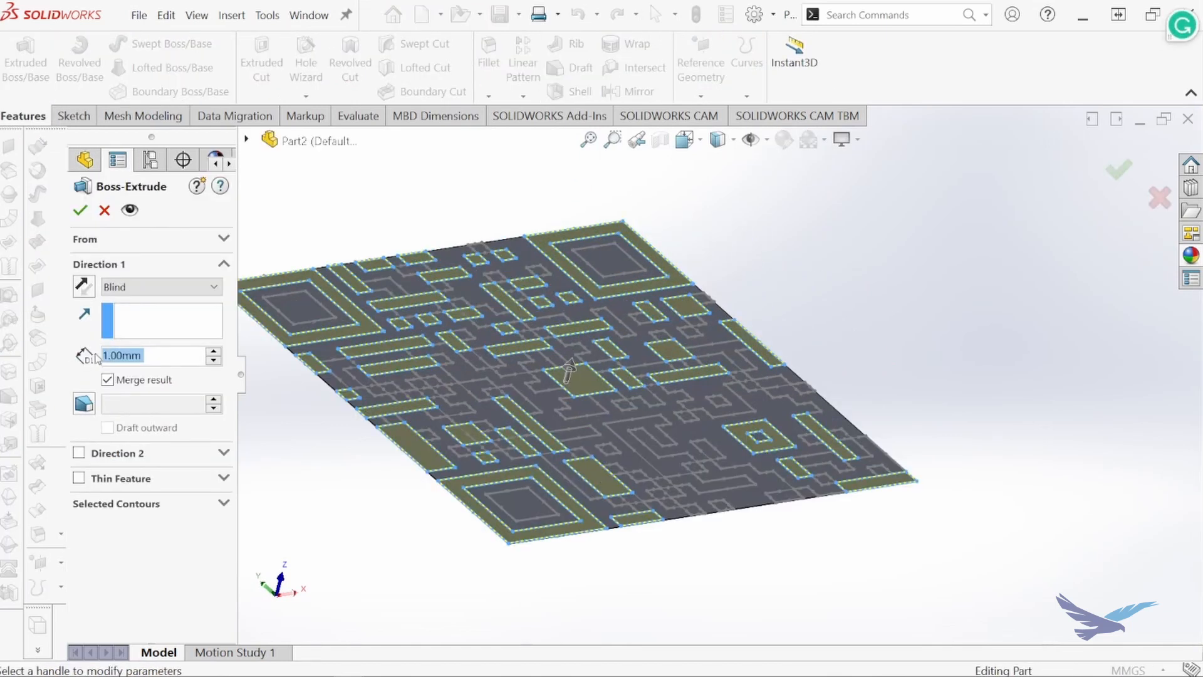
pyautogui.write('5')
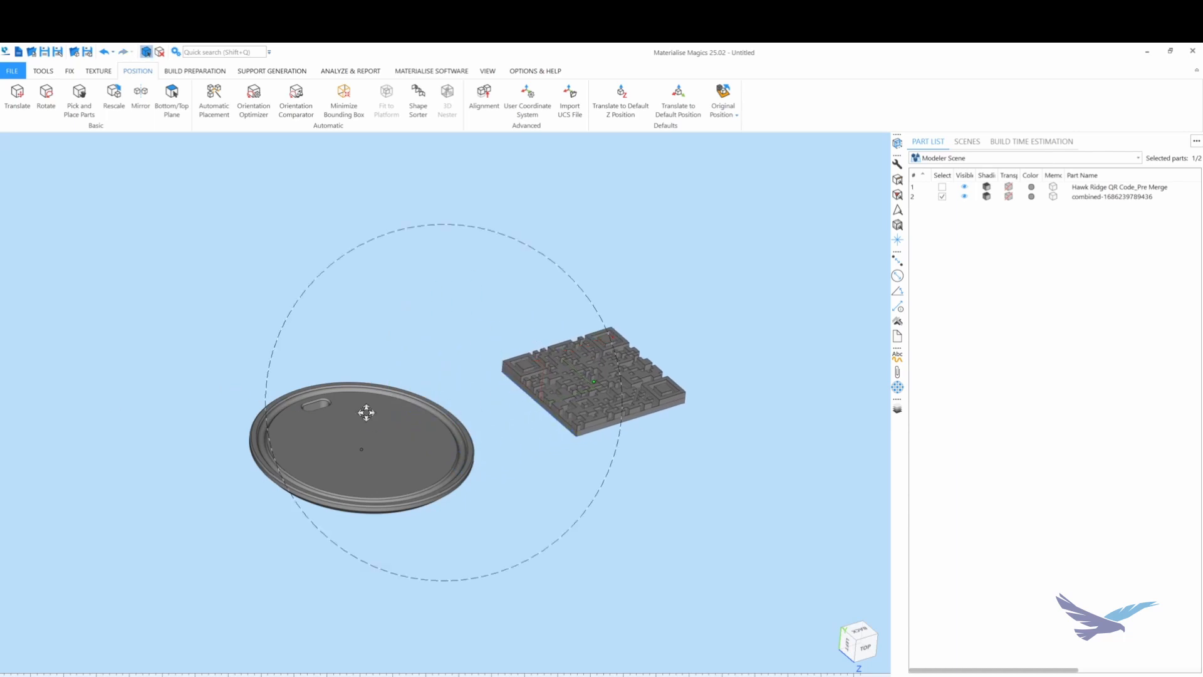
# - View the keychain disc and QR block edge-on from the side to compare thicknesses
pyautogui.click(484, 94)
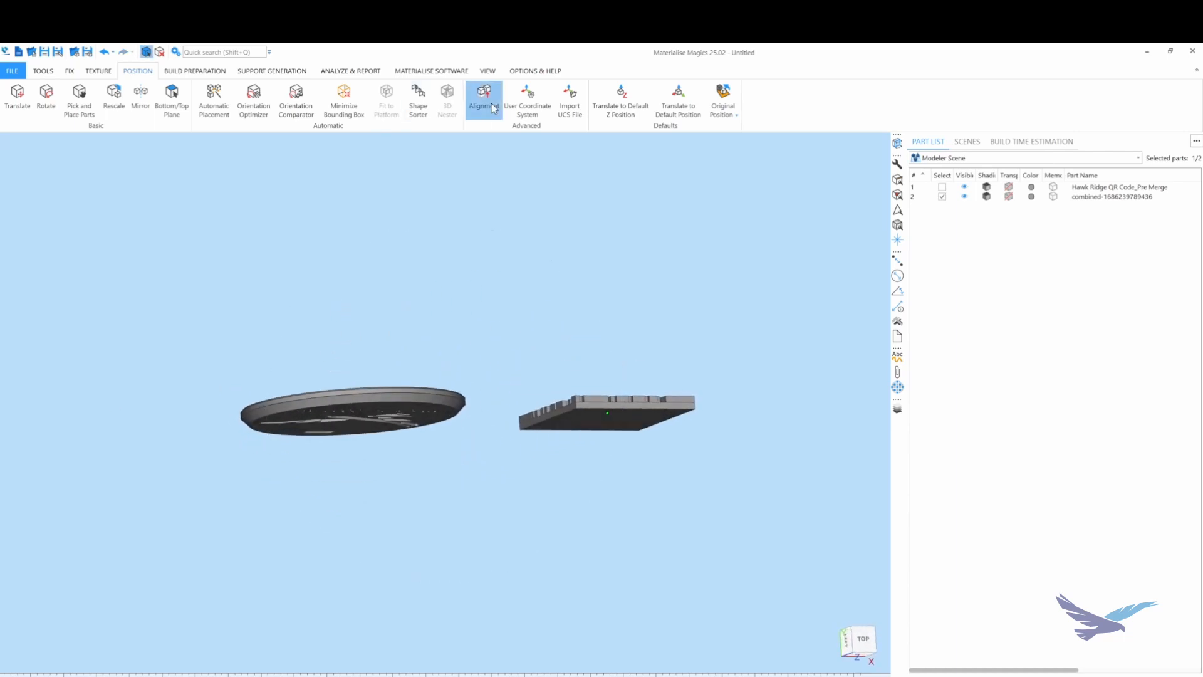